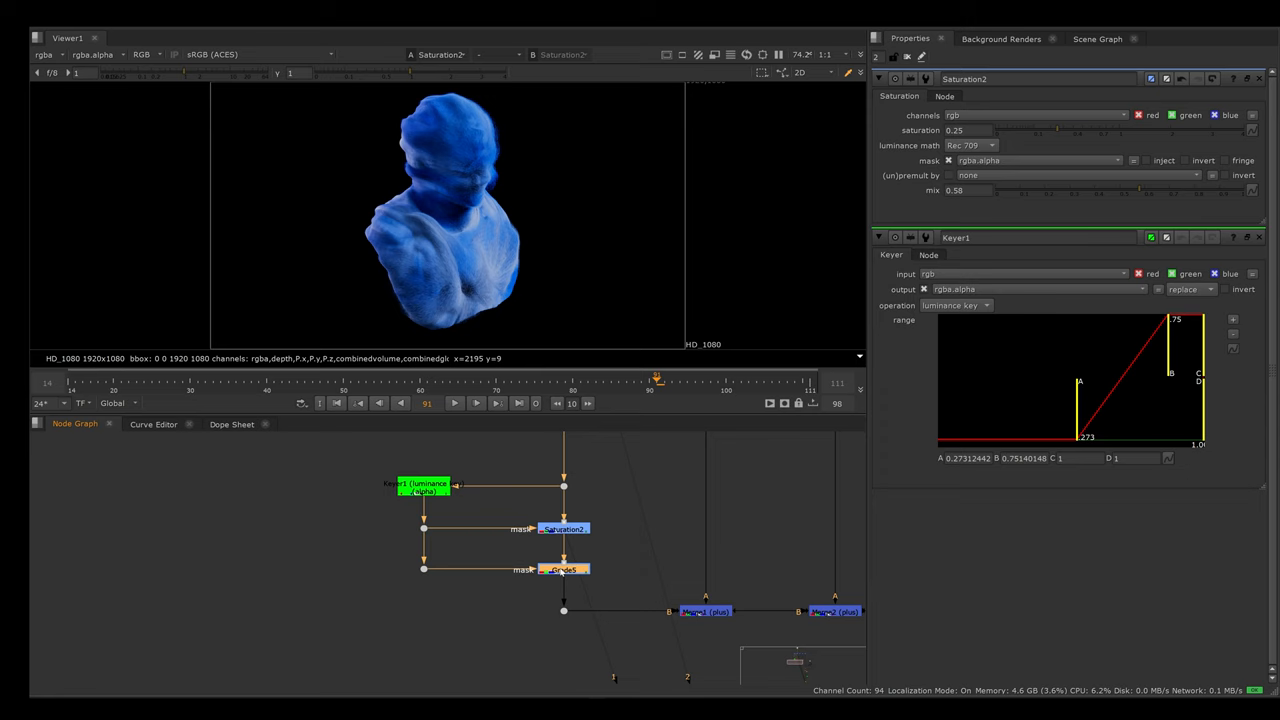
Step: Create a PointPositionMask fed by the shuffled-out P layer and view its XYZ output
click(563, 569)
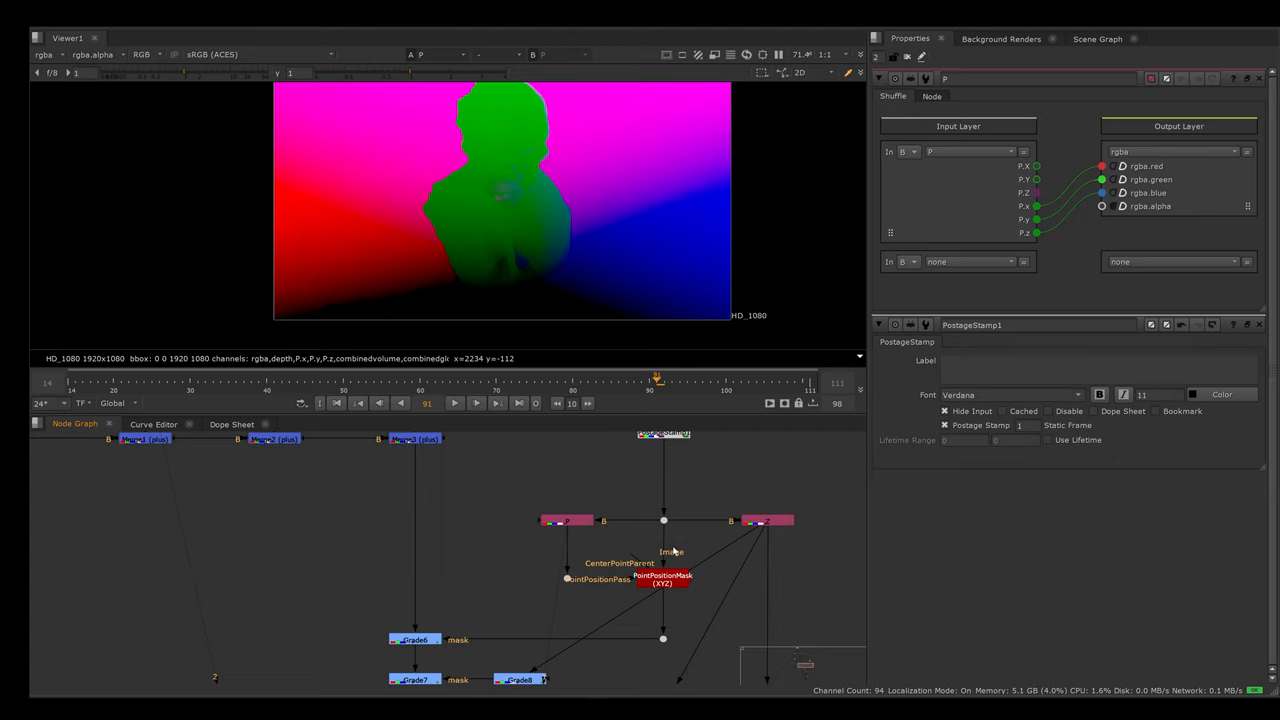
click(662, 578)
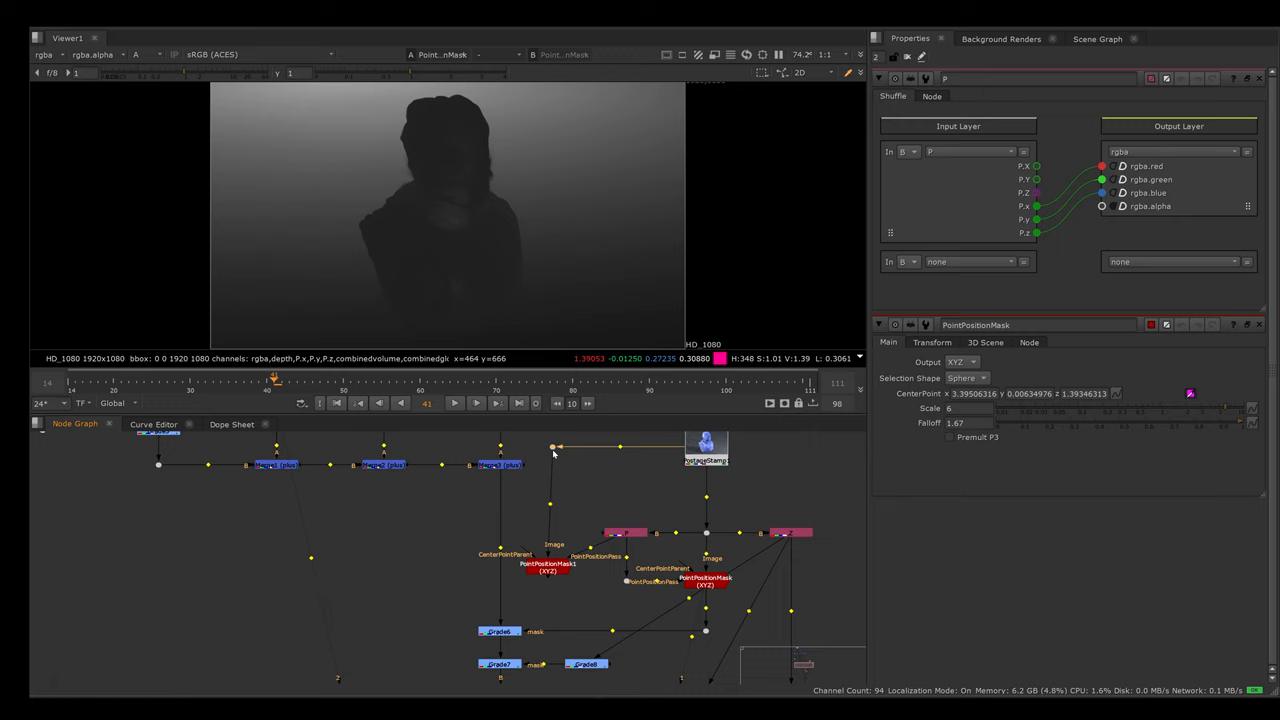
Step: Center PointPositionMask1 on the bust base at Scale 1 and use it to mask Grade12
click(547, 565)
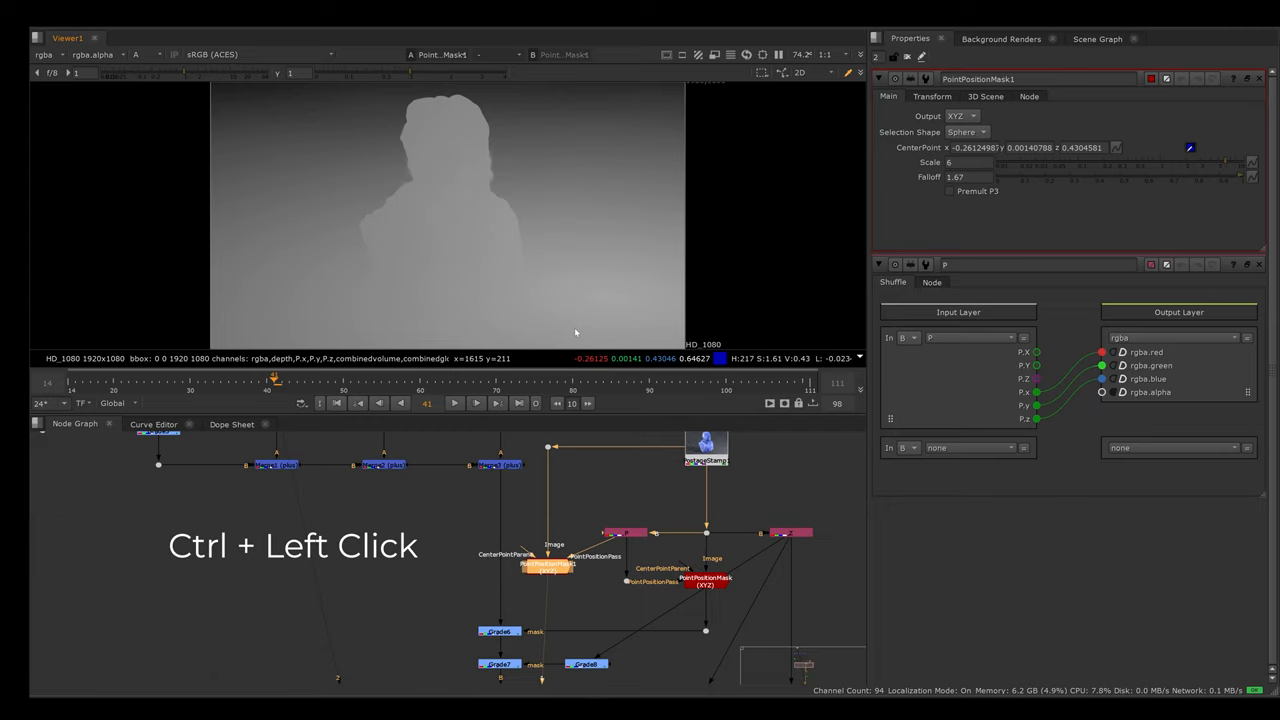
click(620, 202)
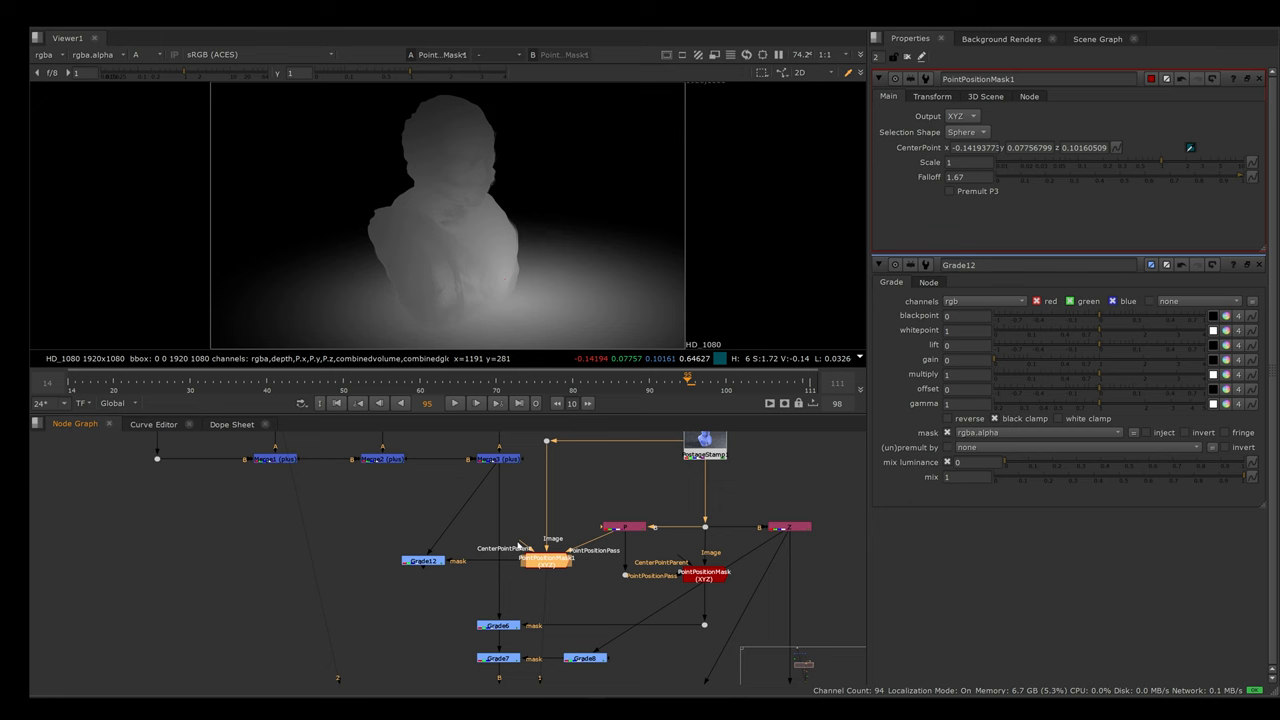
click(420, 560)
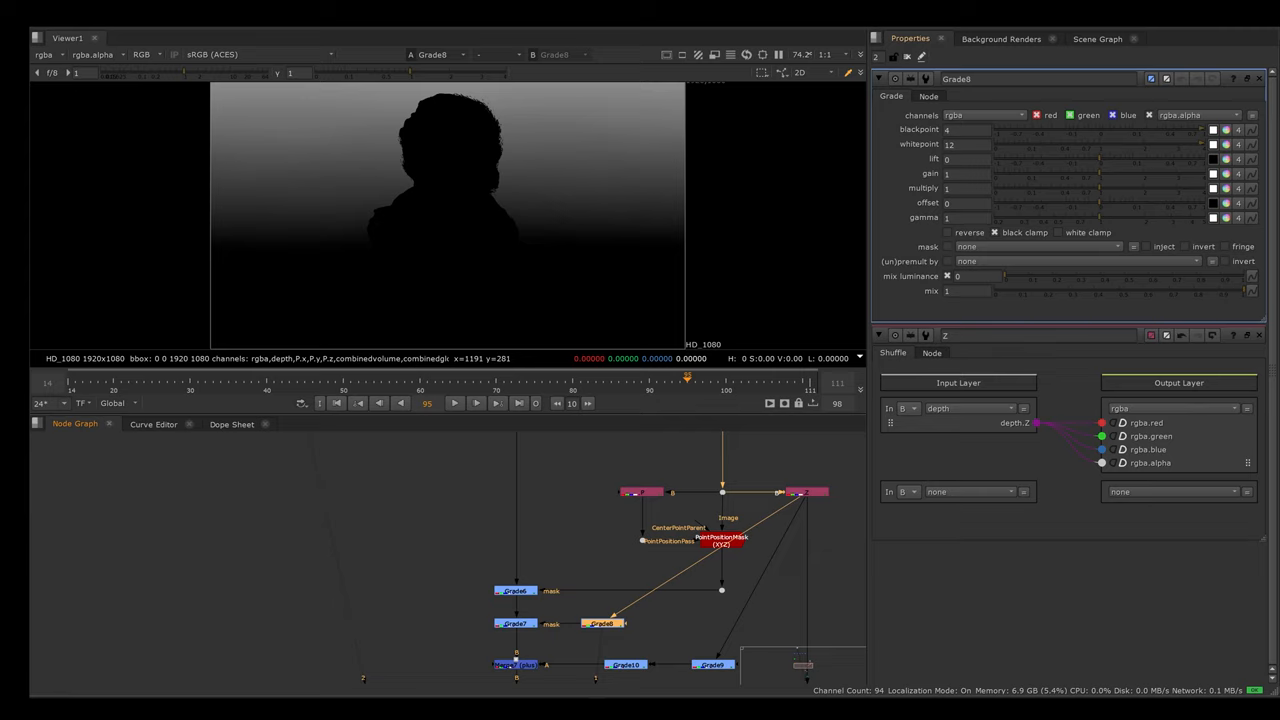
mouse_move(556, 537)
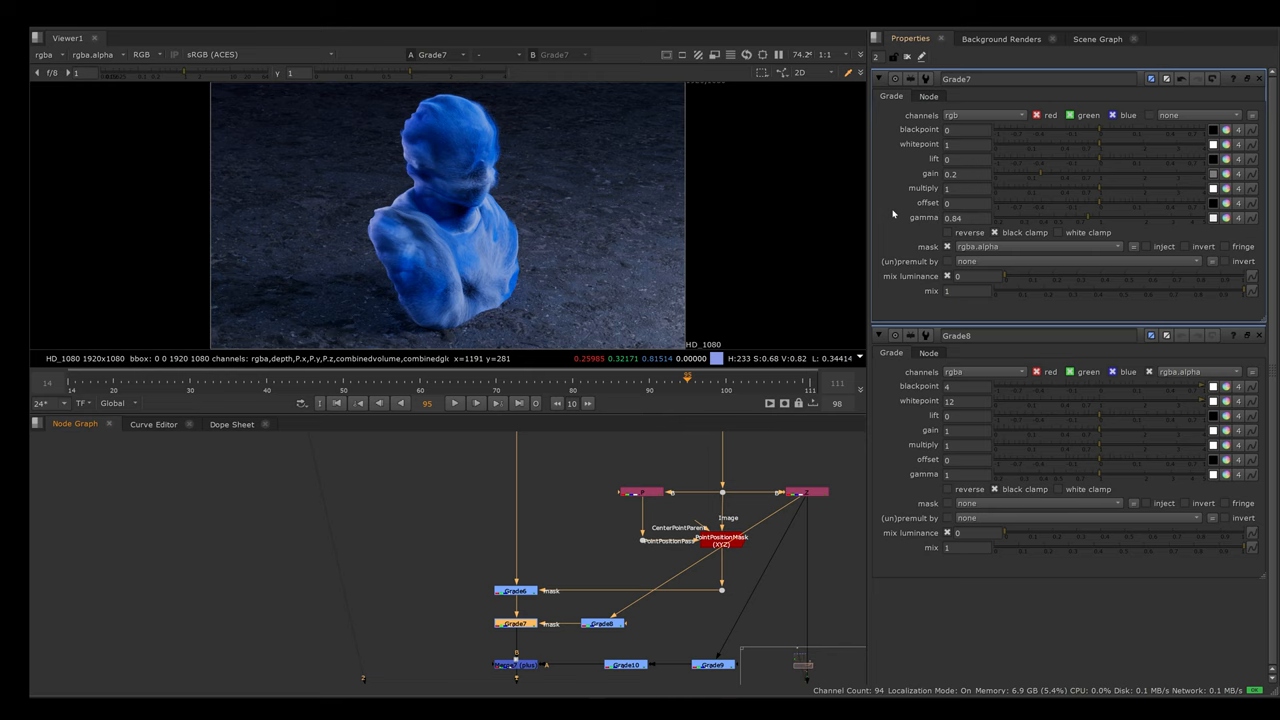
mouse_move(470, 160)
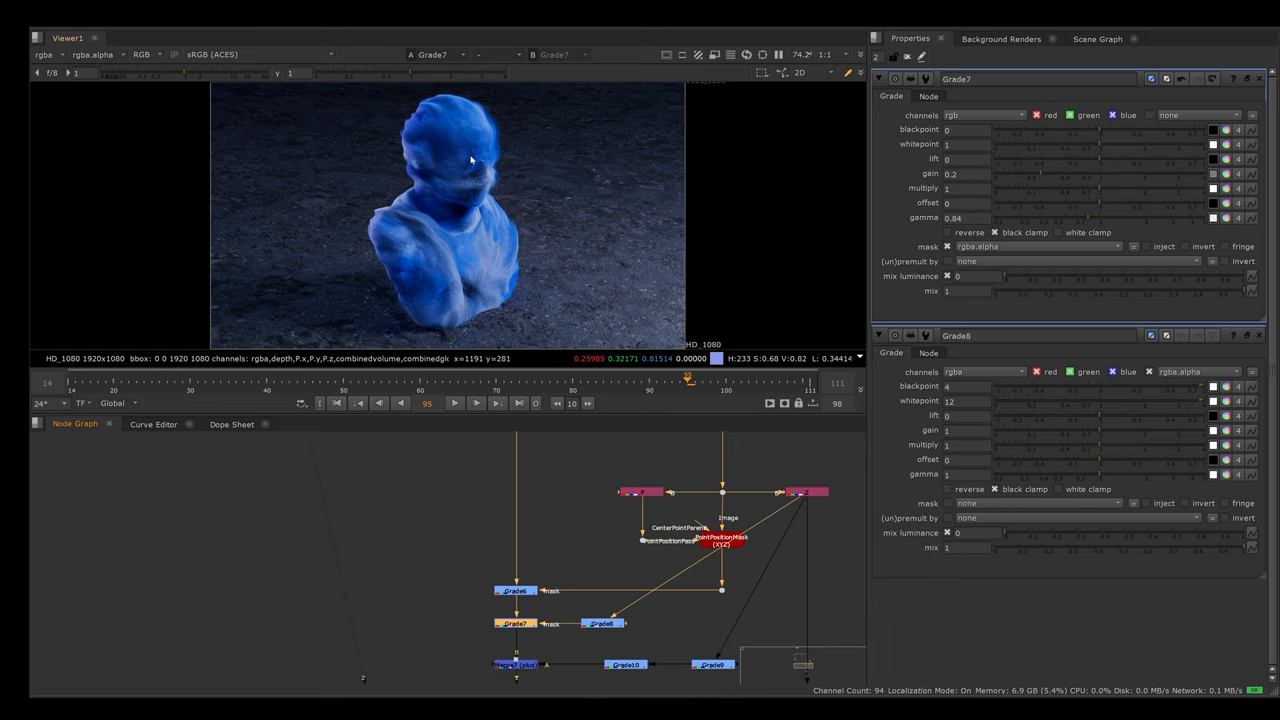
mouse_move(408, 160)
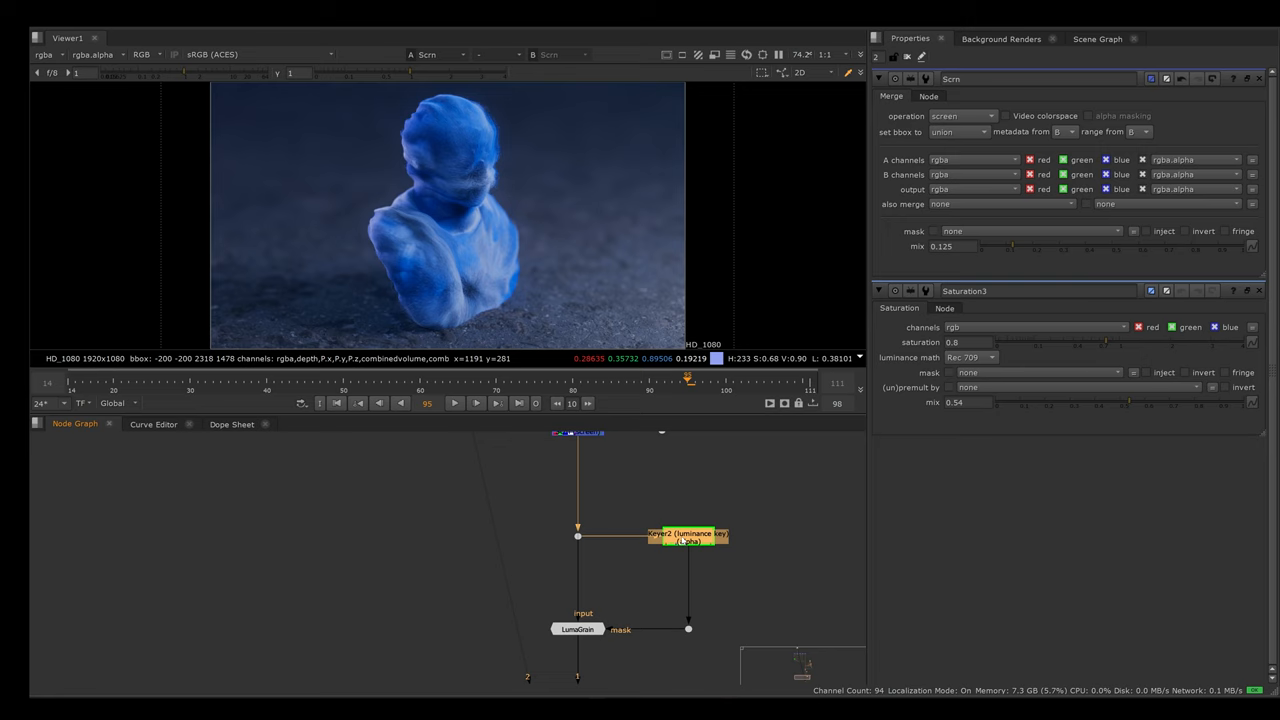
Step: Select Keyer2 and show its rgba.alpha matte in the viewer
click(684, 537)
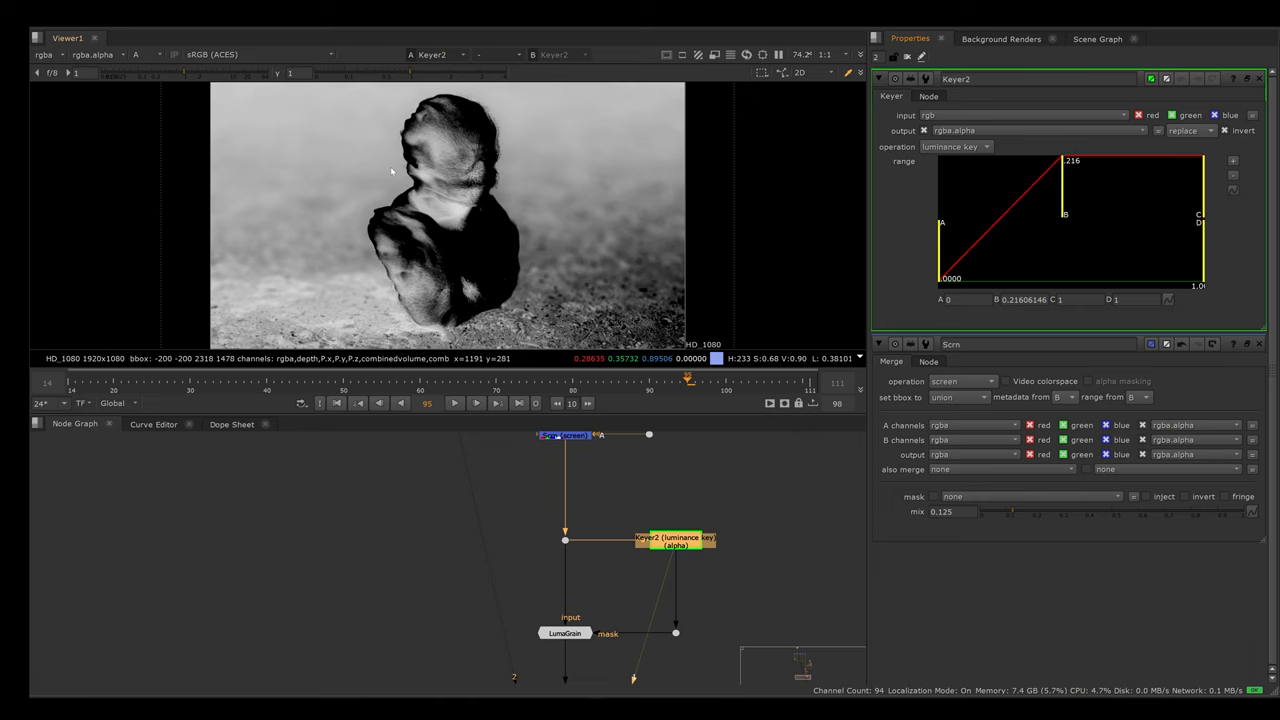
click(565, 633)
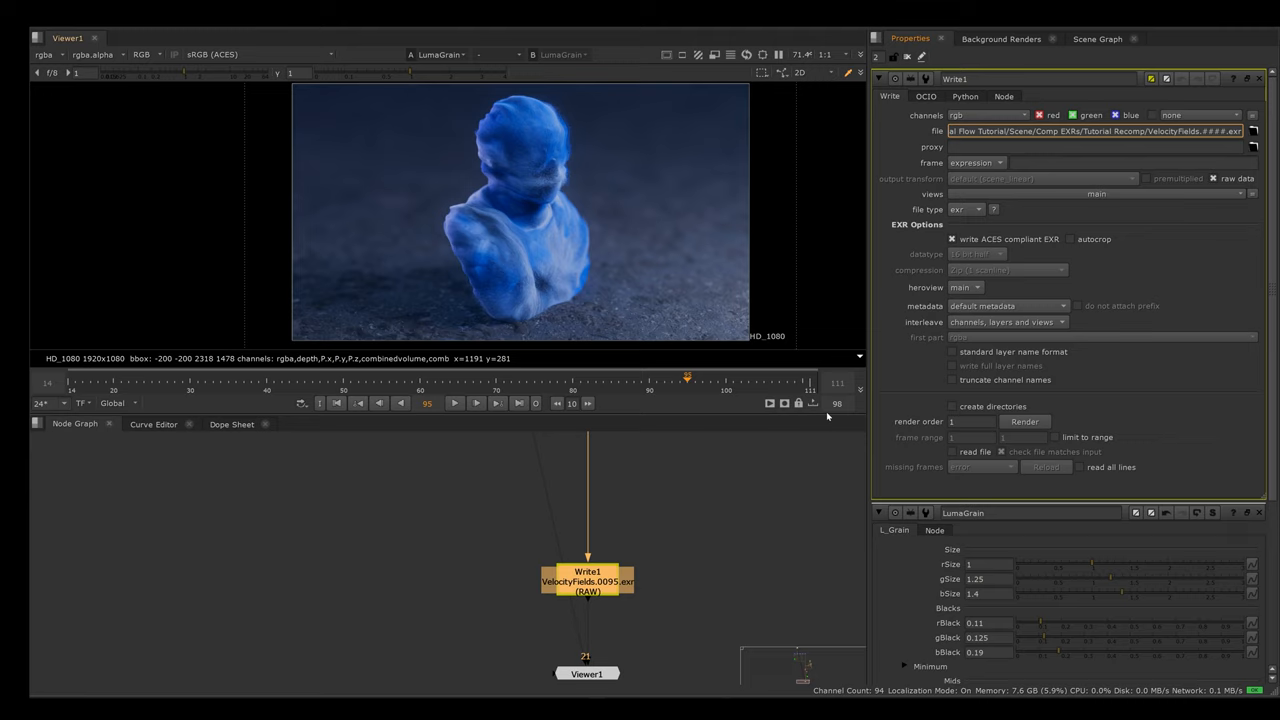
Step: Open the Write1 node's properties with the viewer showing RGB
double_click(1173, 131)
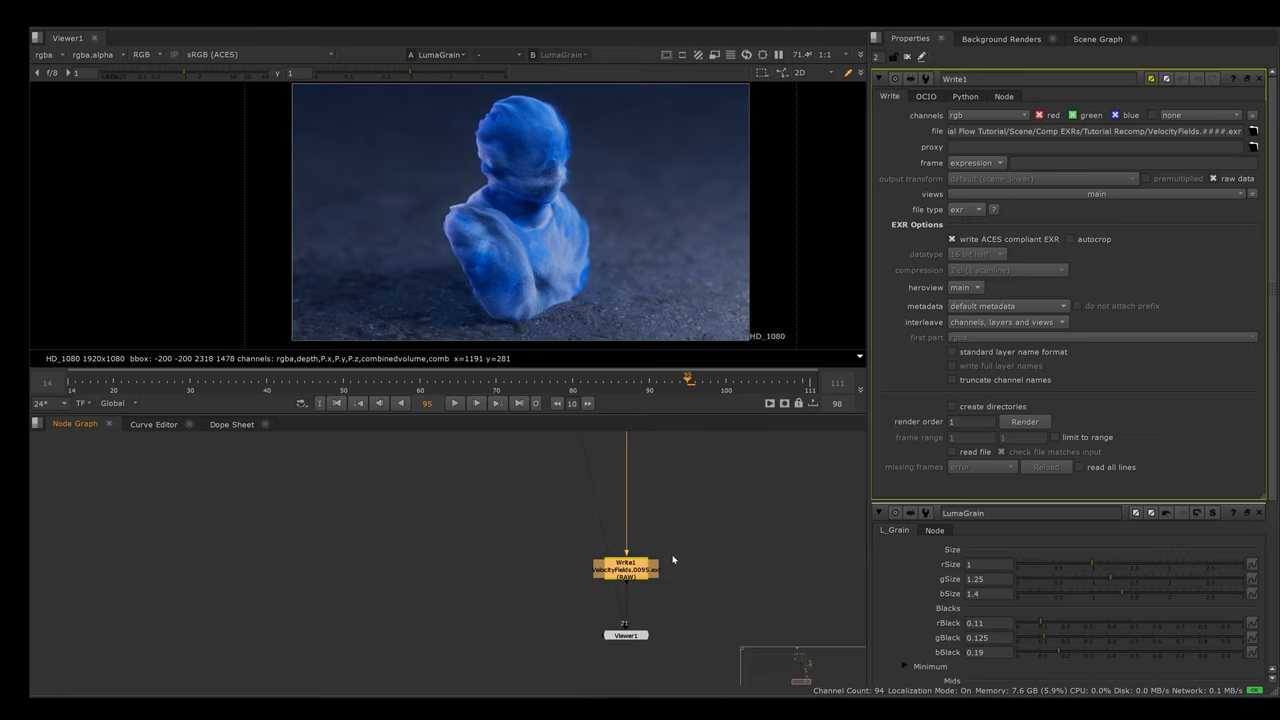
mouse_move(712, 615)
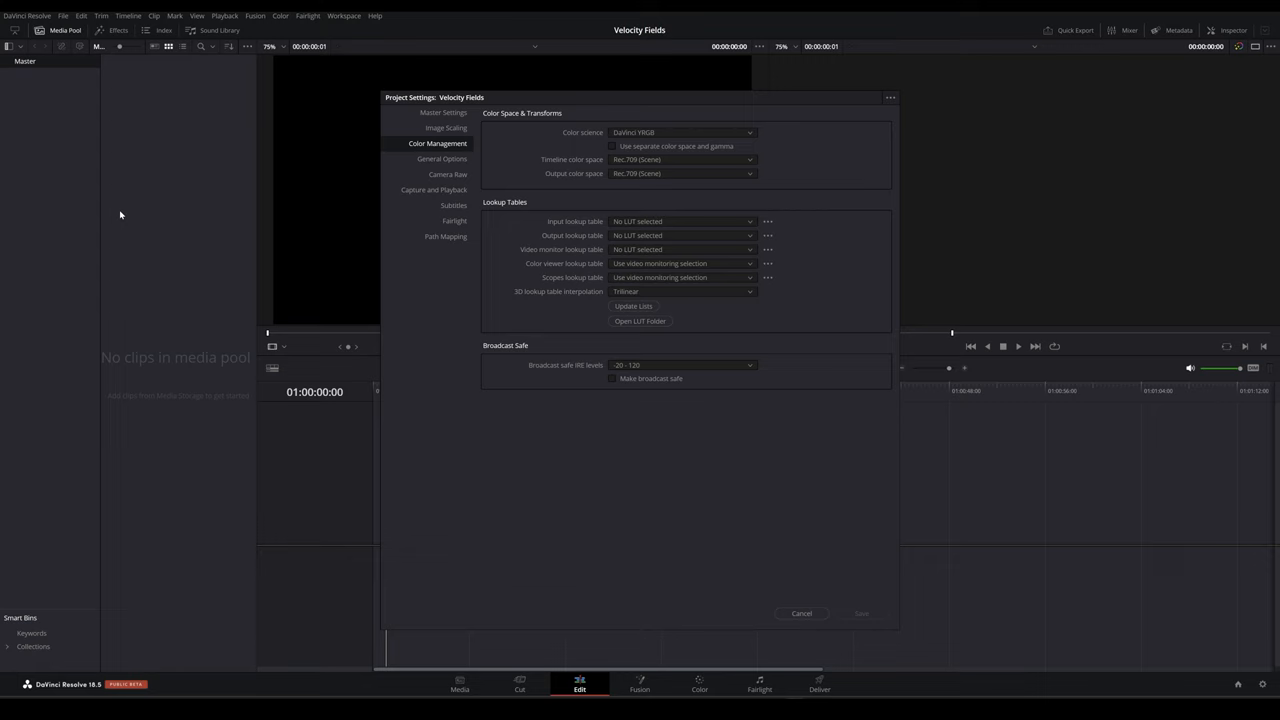
Step: Set Color science to ACEScct, ACES version 1.2, and choose an ACES Output Transform
click(443, 112)
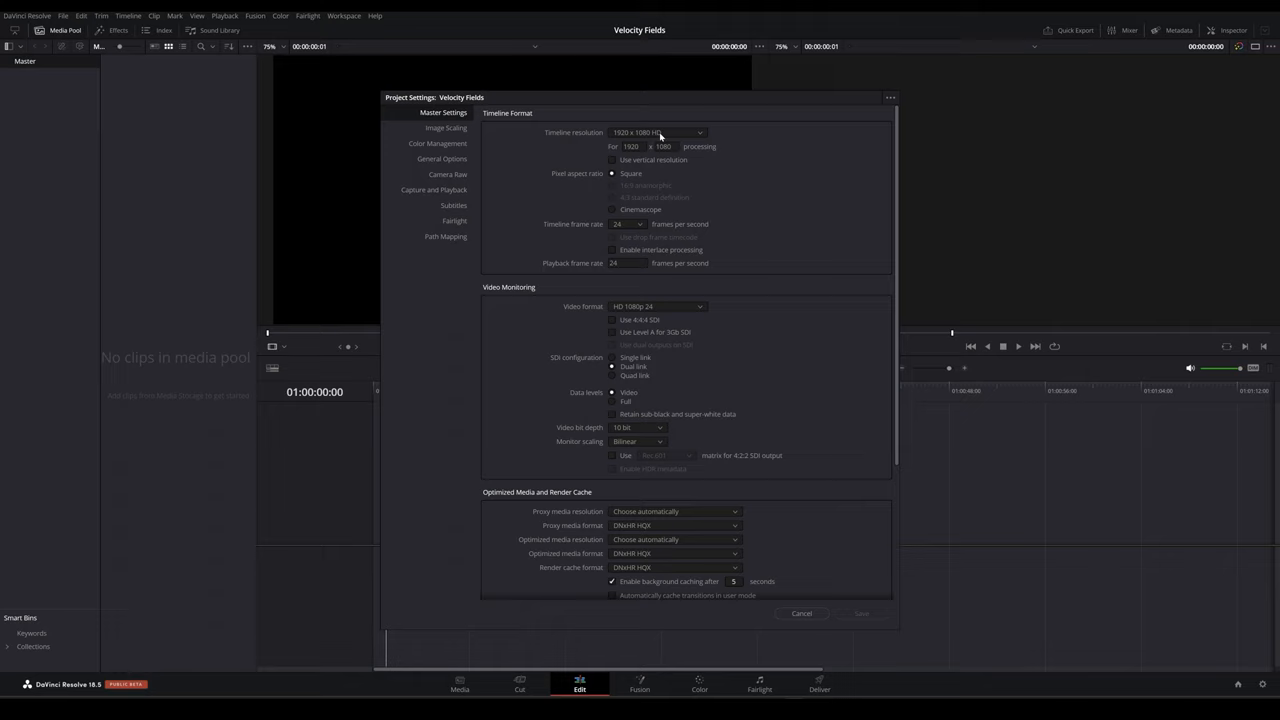
click(437, 143)
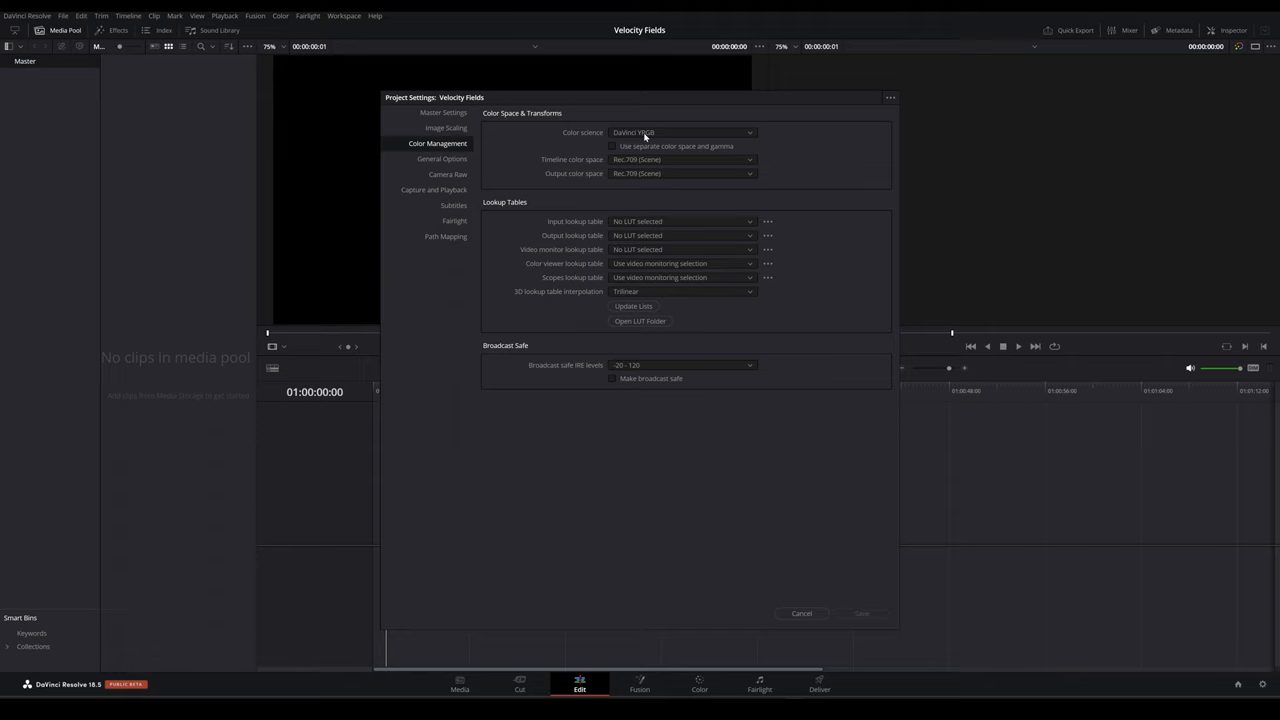
click(683, 132)
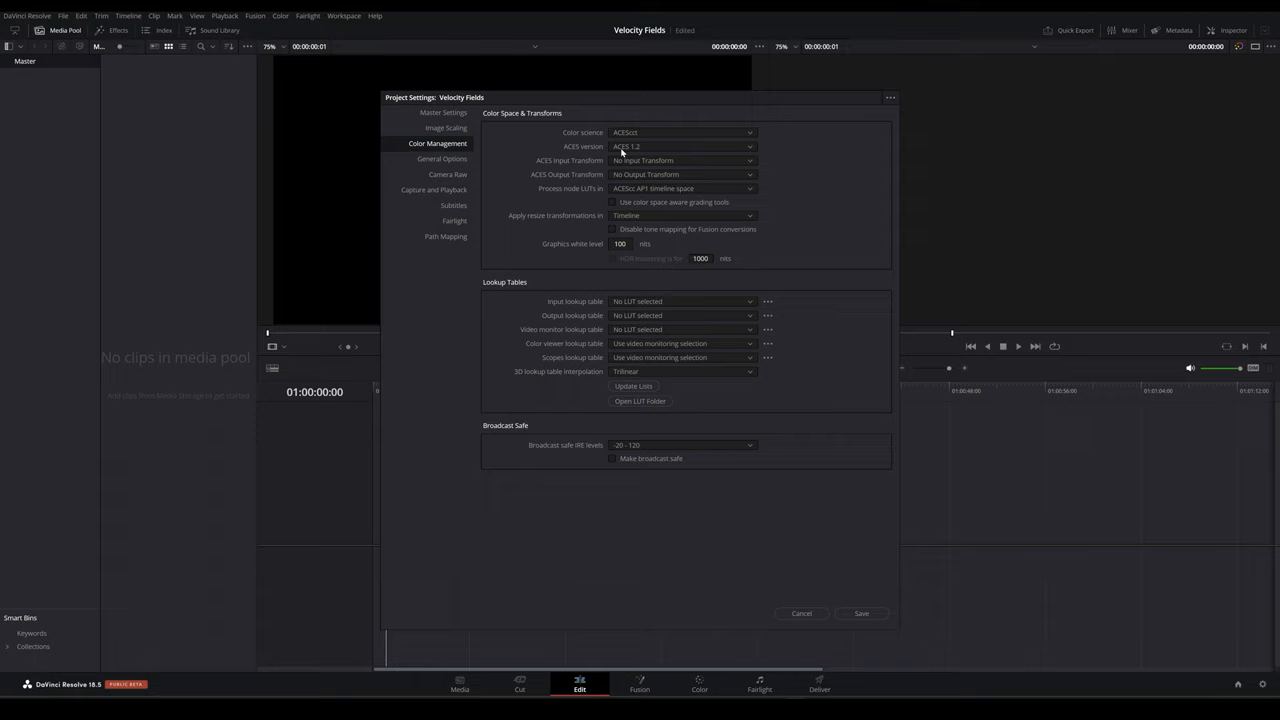
click(683, 174)
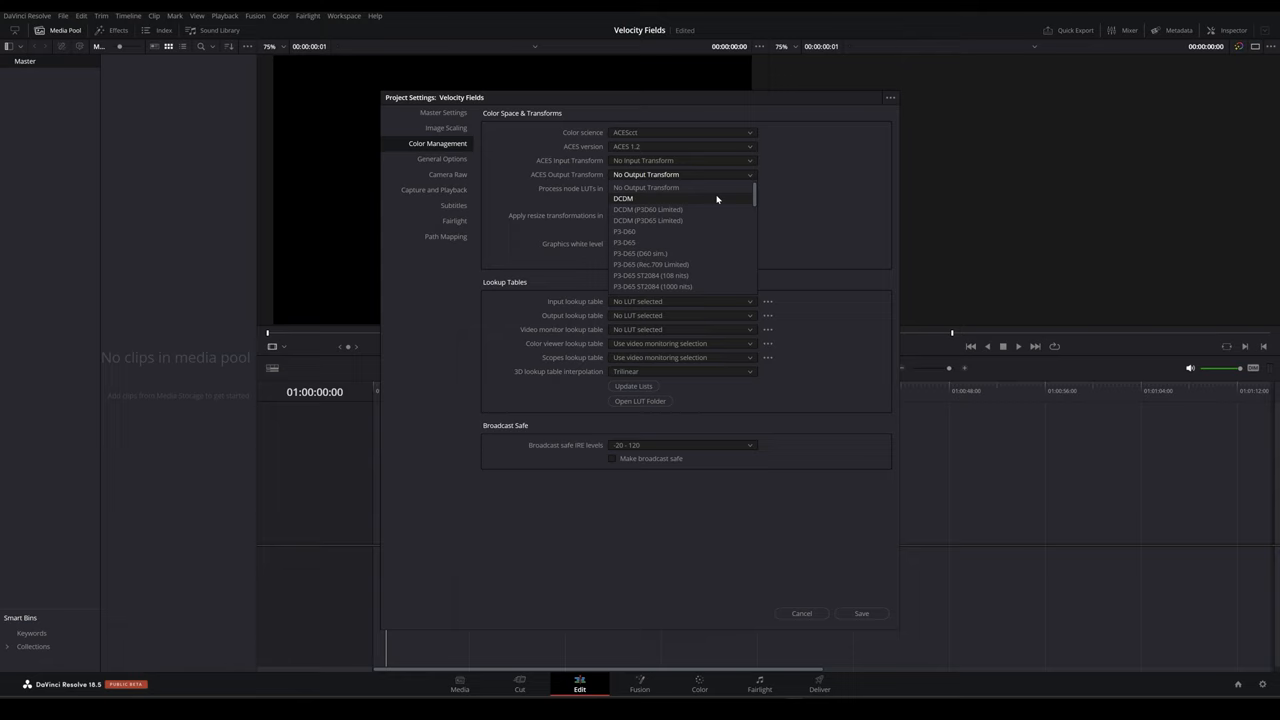
click(640, 187)
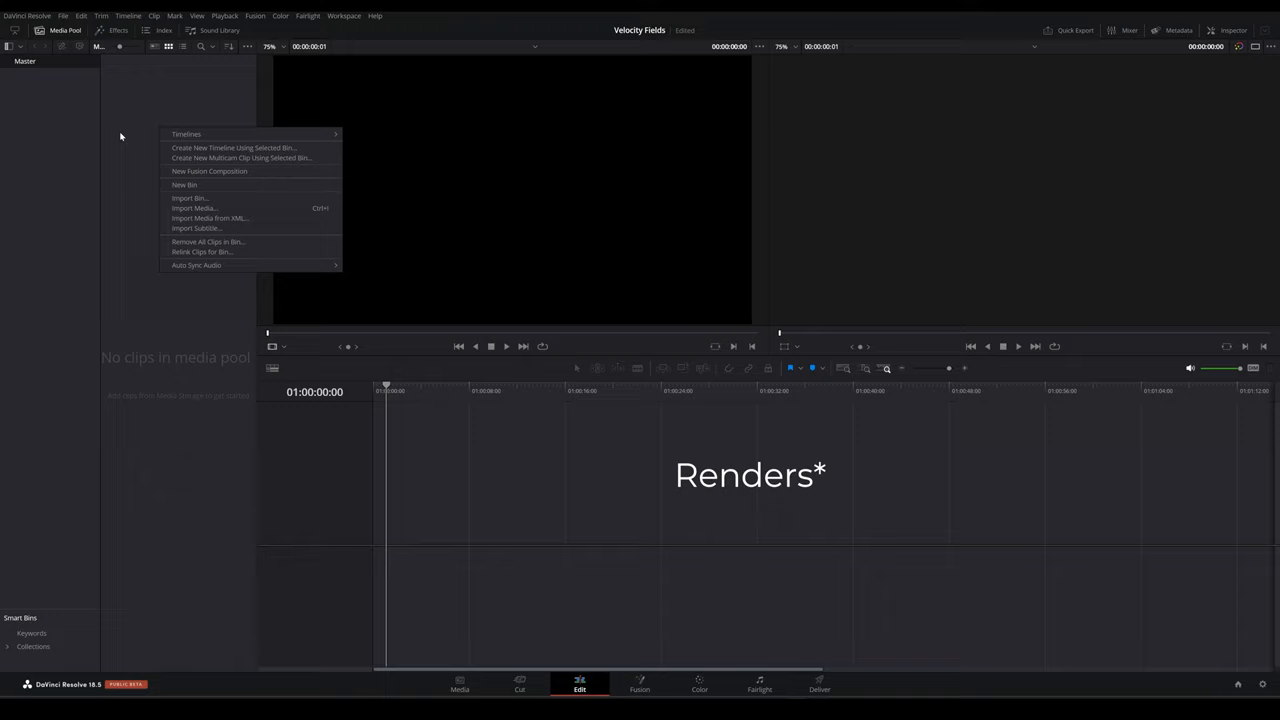
Step: Import the VelocityFields EXR sequence into the Media Pool and add it to a timeline
click(193, 208)
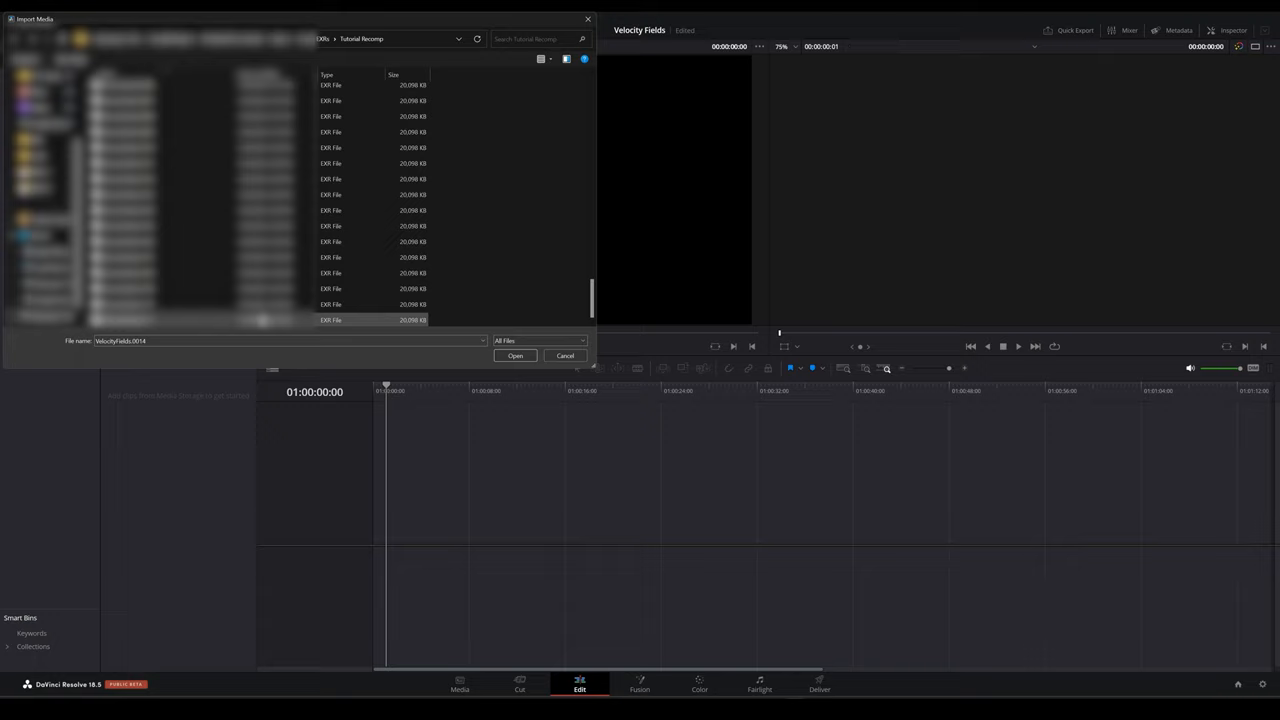
click(515, 356)
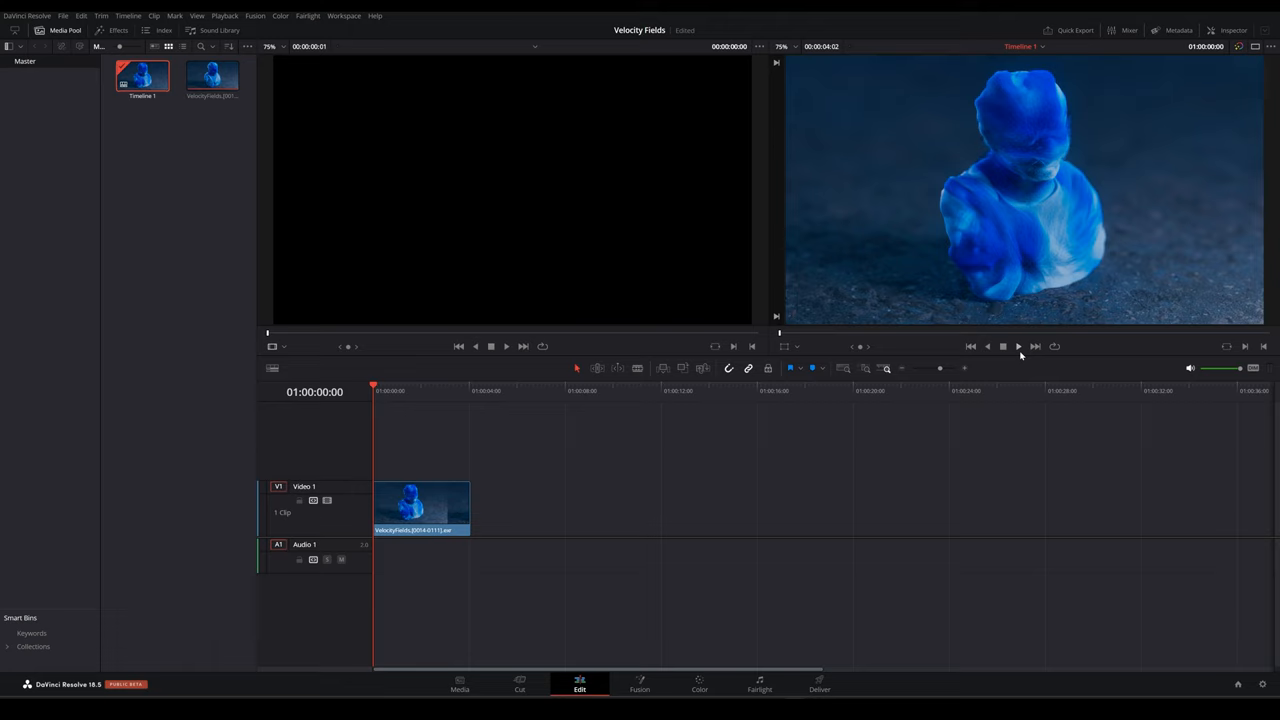
right_click(211, 75)
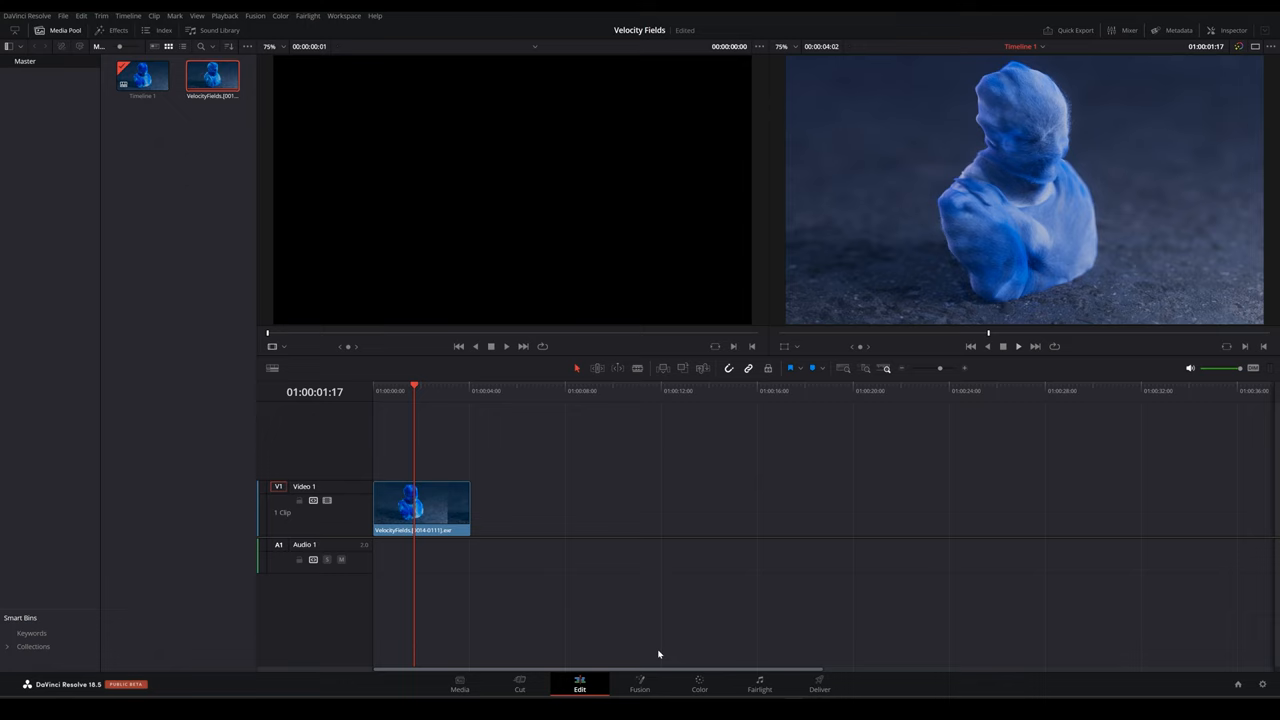
Step: On the Color page, add a serial node with Alt+S for curves and saturation
click(699, 685)
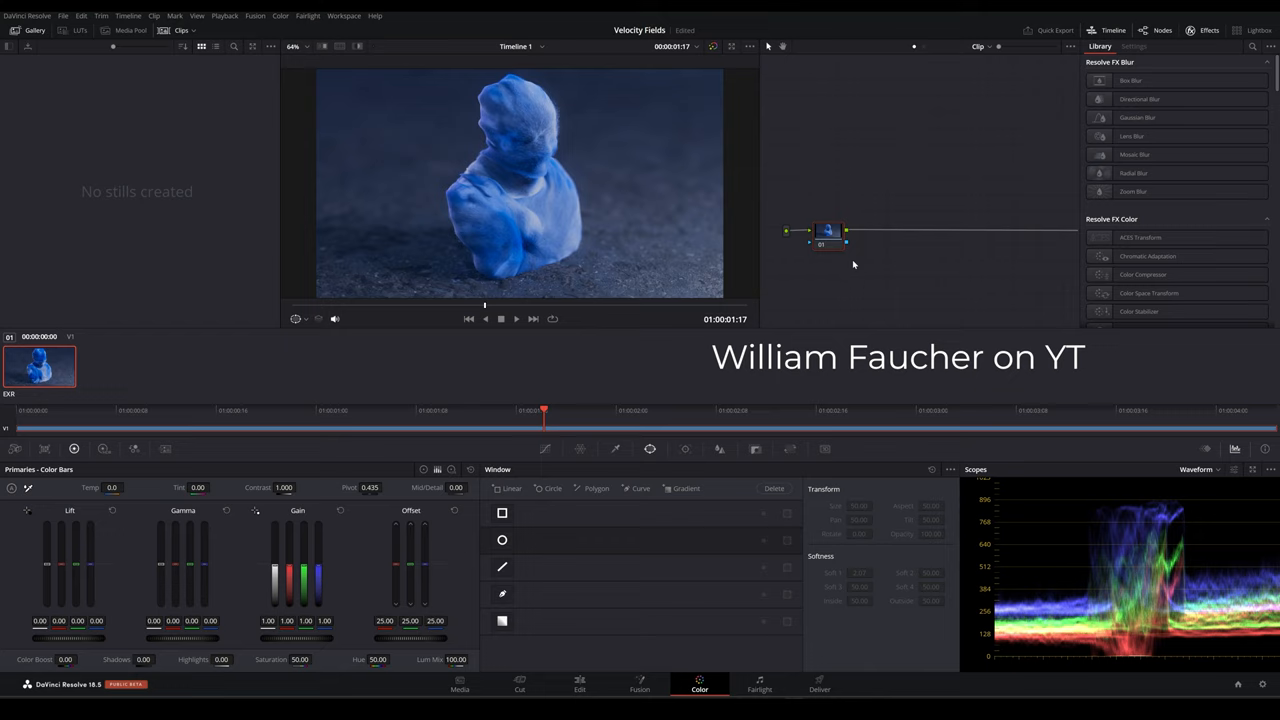
key(Alt+s)
text(glo)
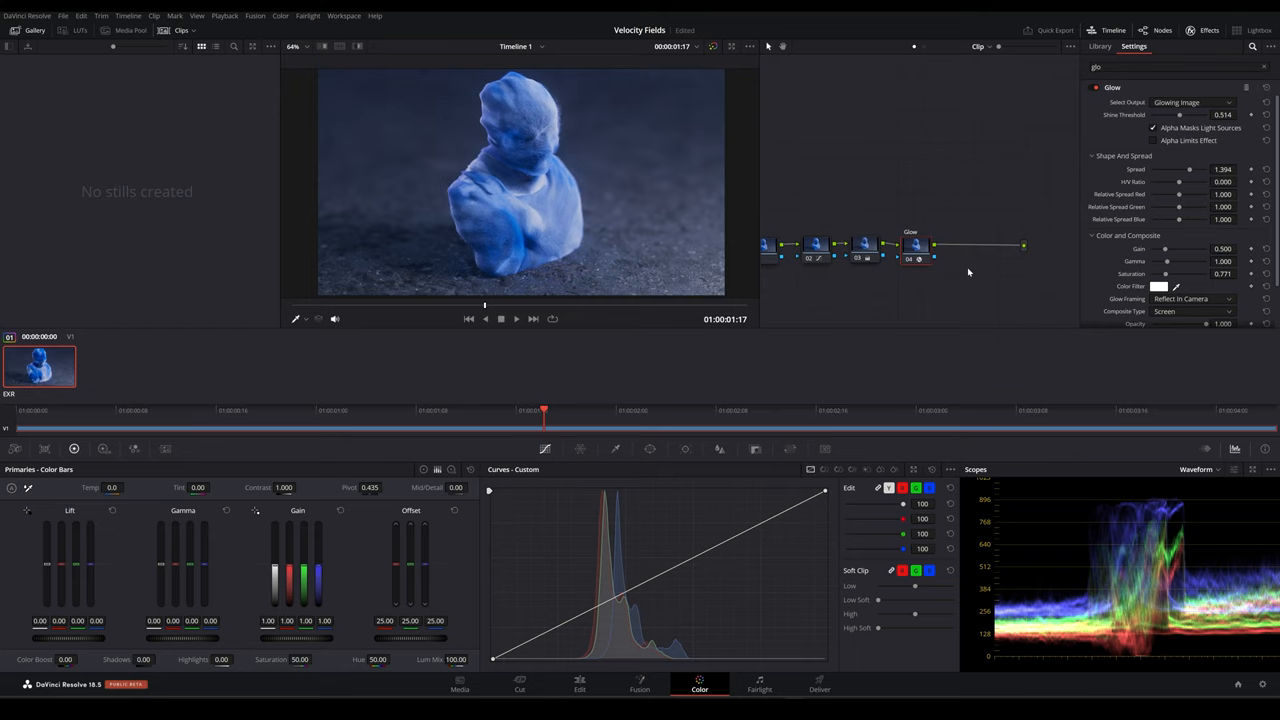
Step: Add a node with an inverted Circle window around the bust and a lowered Custom curve
click(1100, 46)
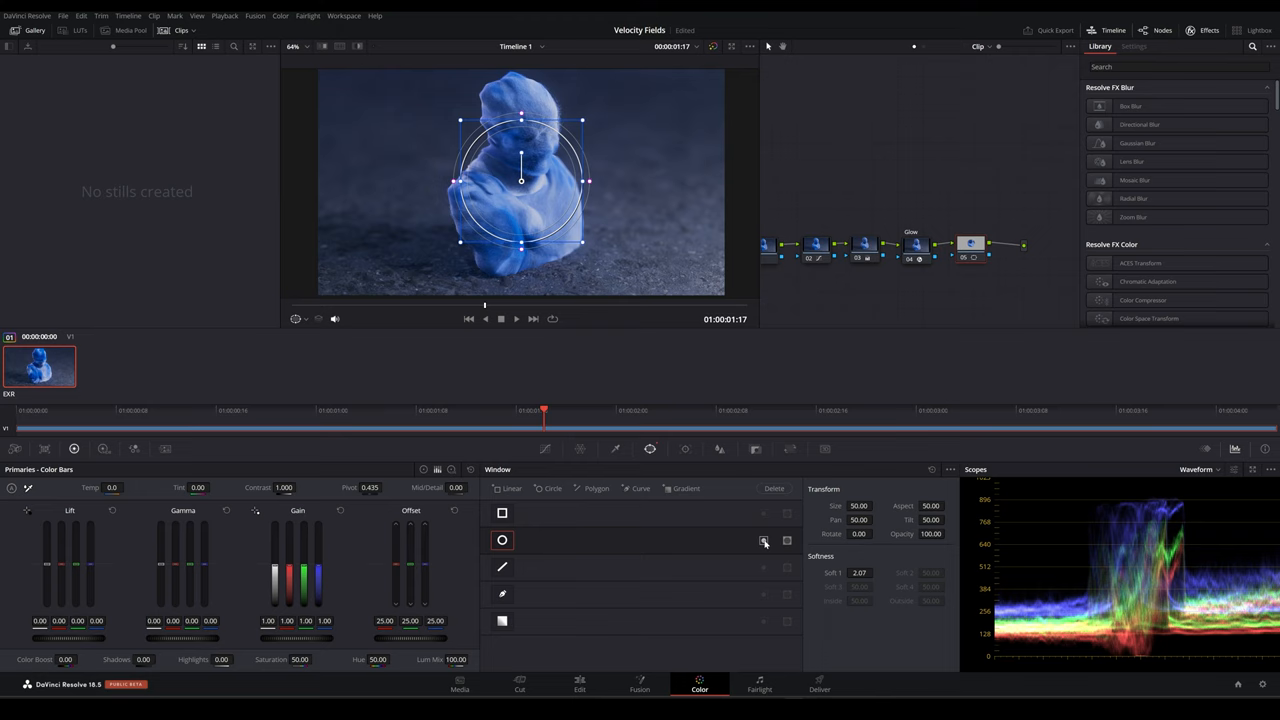
drag(588, 180, 749, 180)
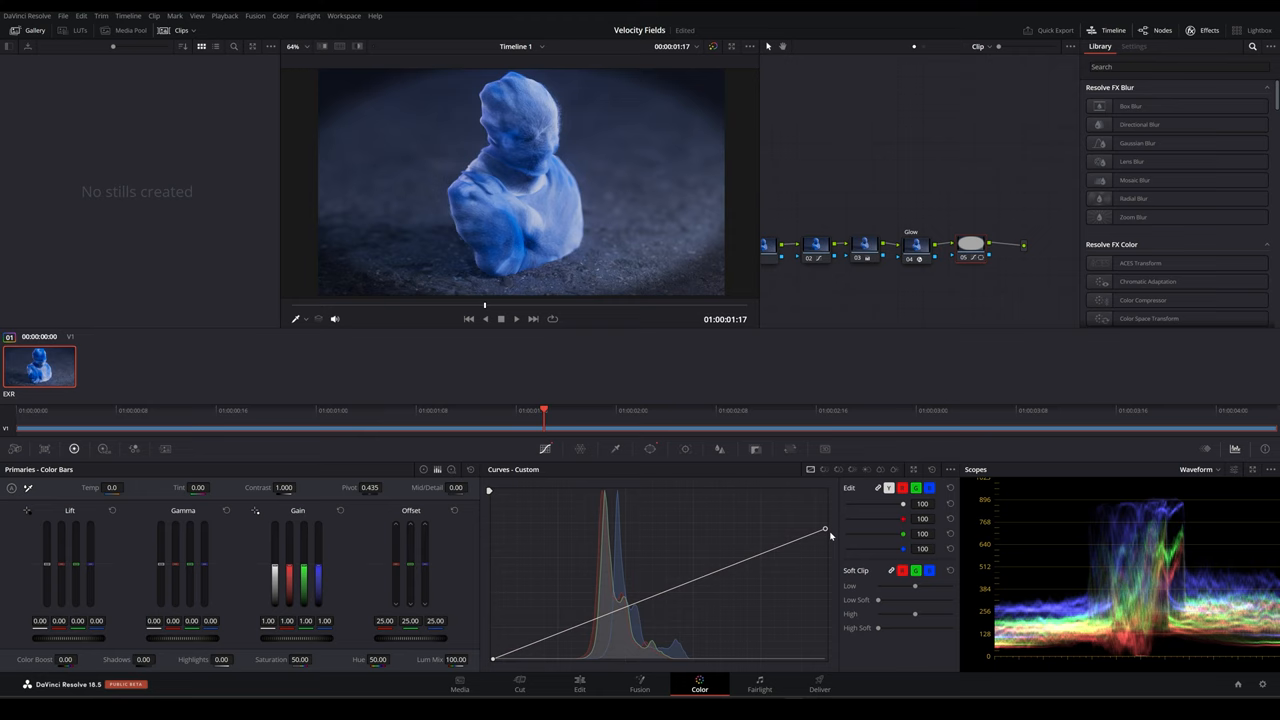
drag(824, 528, 828, 521)
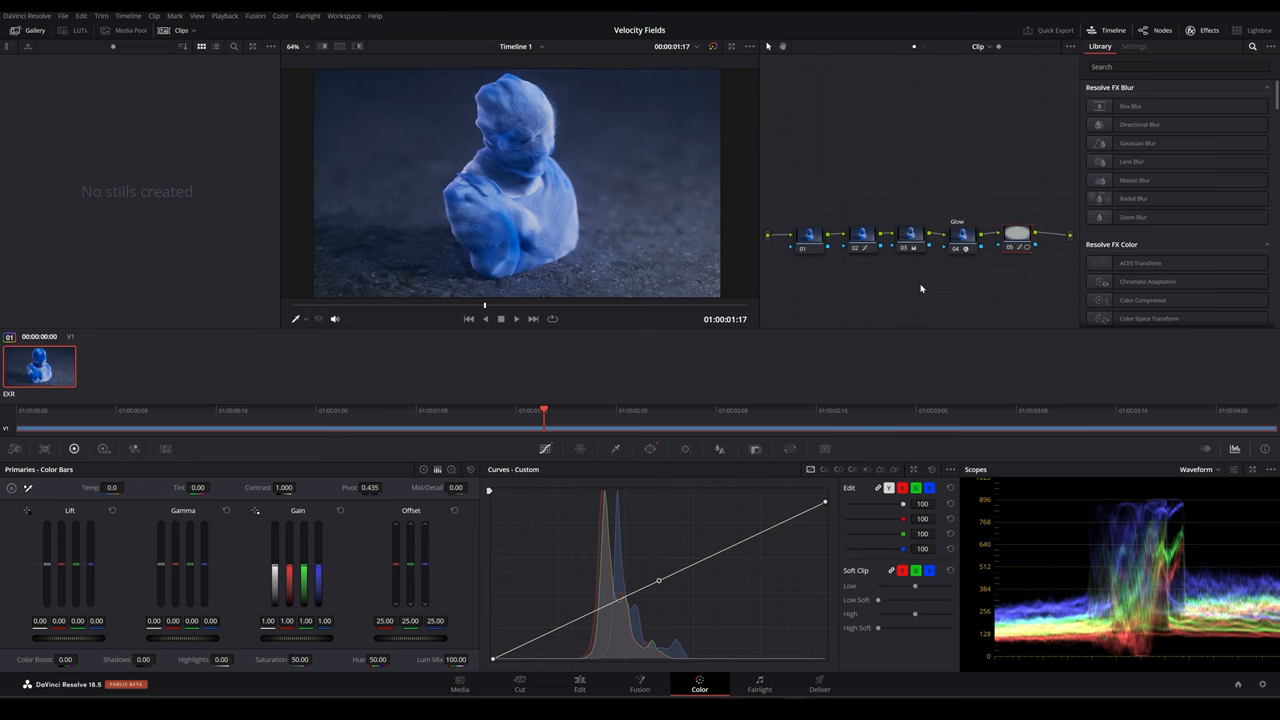
Step: On the Deliver page, set Format to MP4 and file name test, then queue the render
click(819, 685)
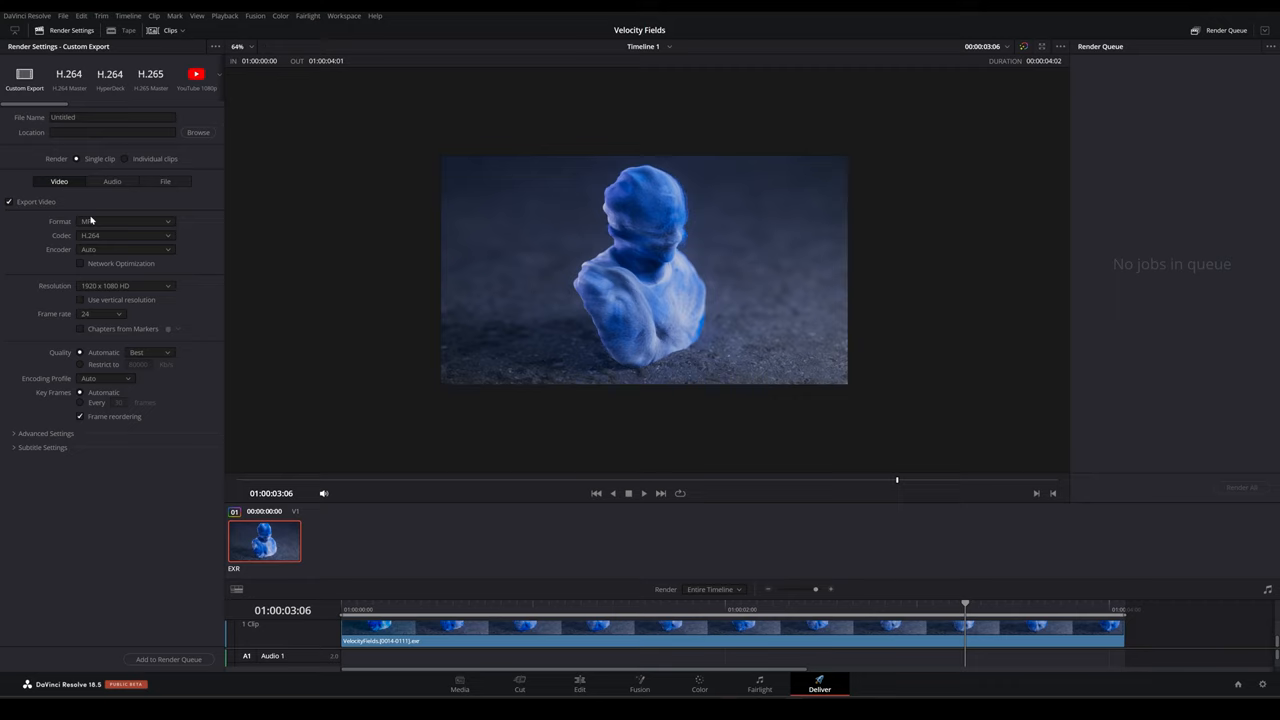
click(125, 221)
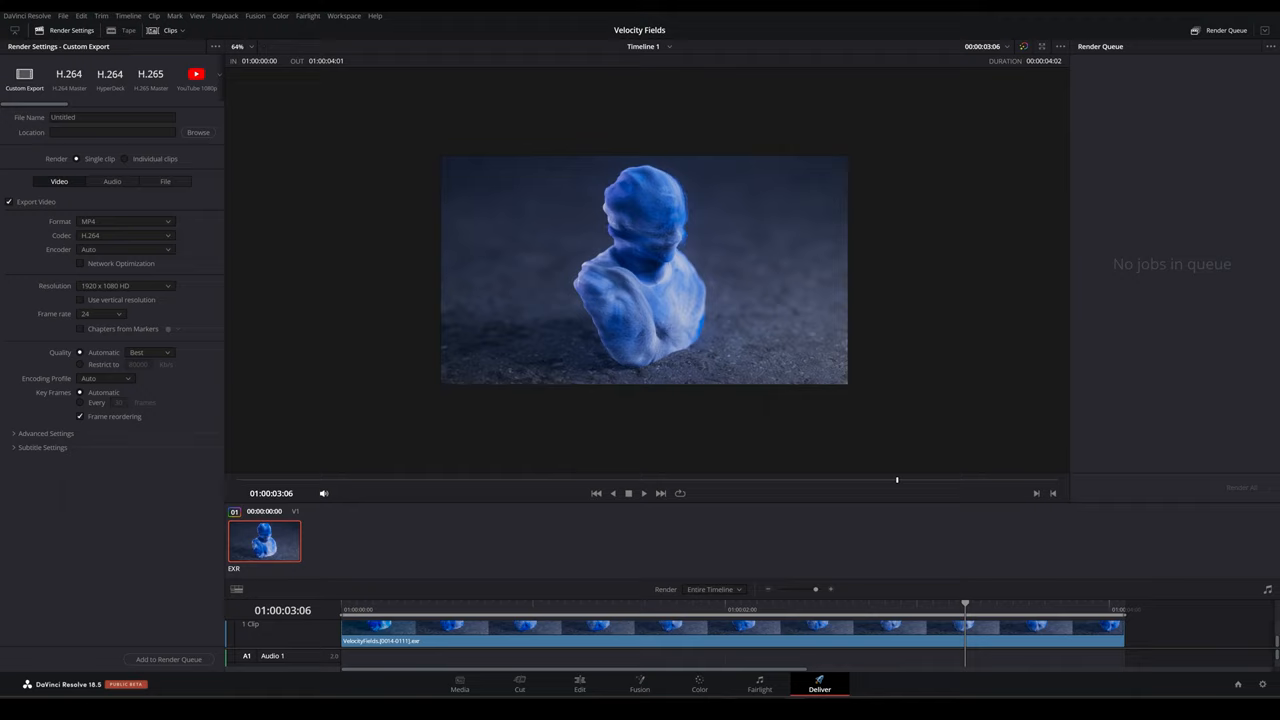
click(198, 132)
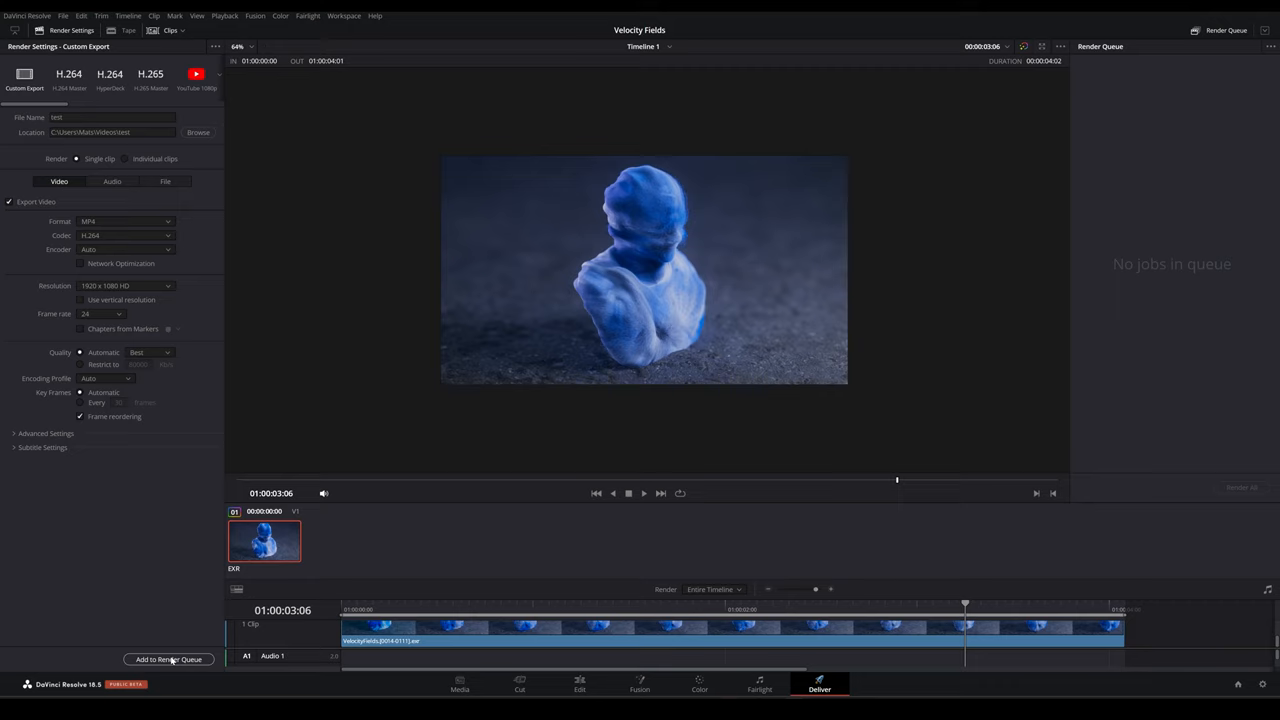
click(169, 659)
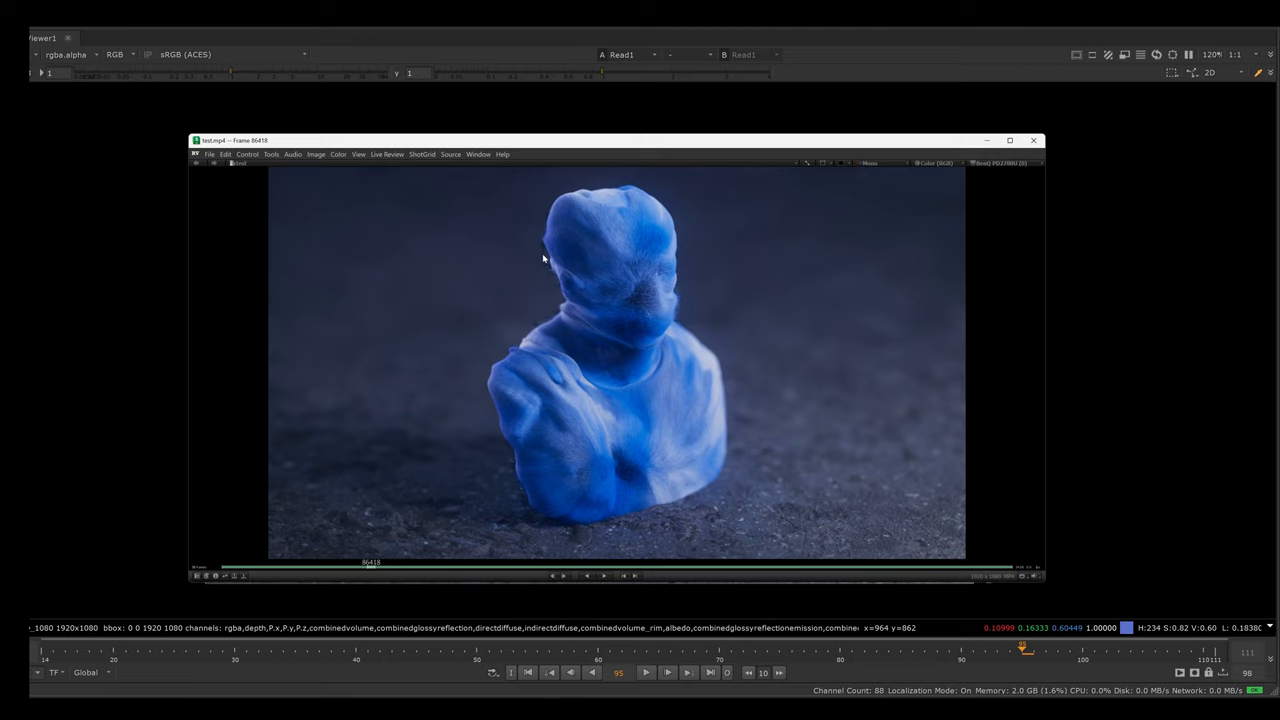
mouse_move(611, 345)
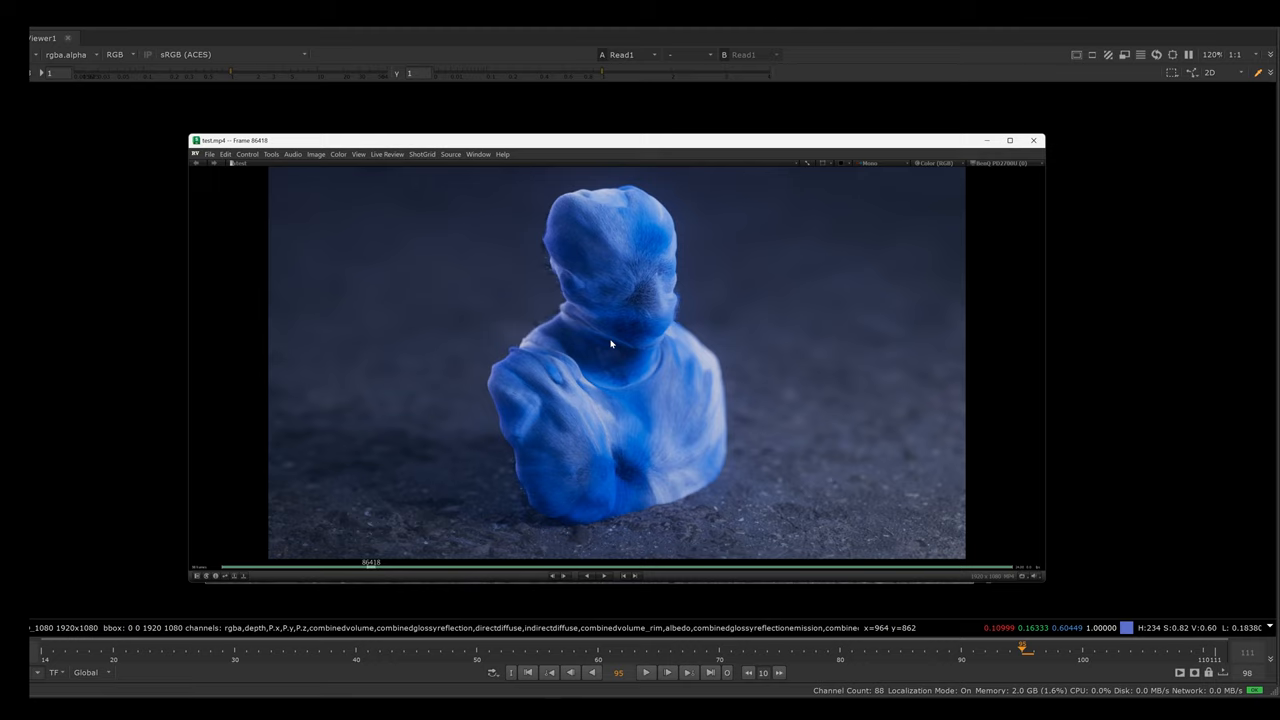